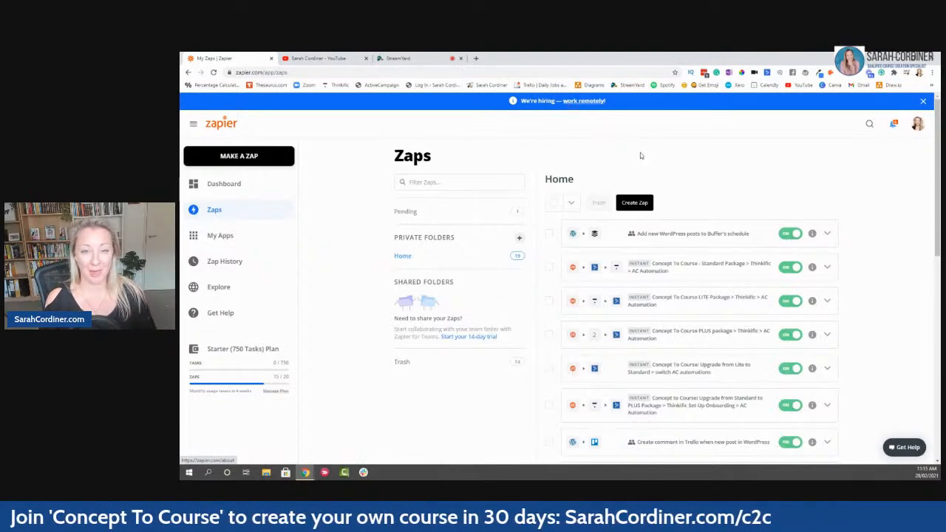
{"action": "mouse_move", "coordinate": [639, 168]}
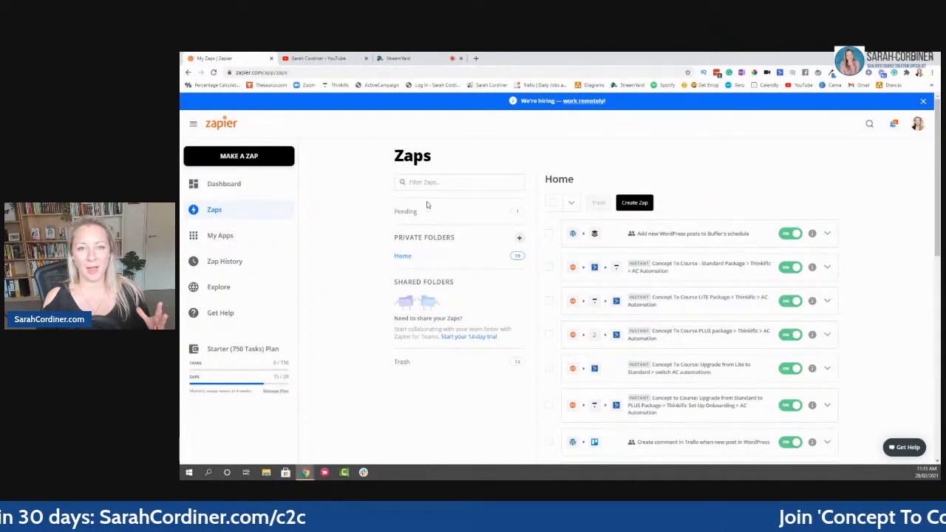
Step: Browse the Zaps dashboard and start creating a new Zap
{"action": "scroll", "scroll_direction": "down", "scroll_amount": 3}
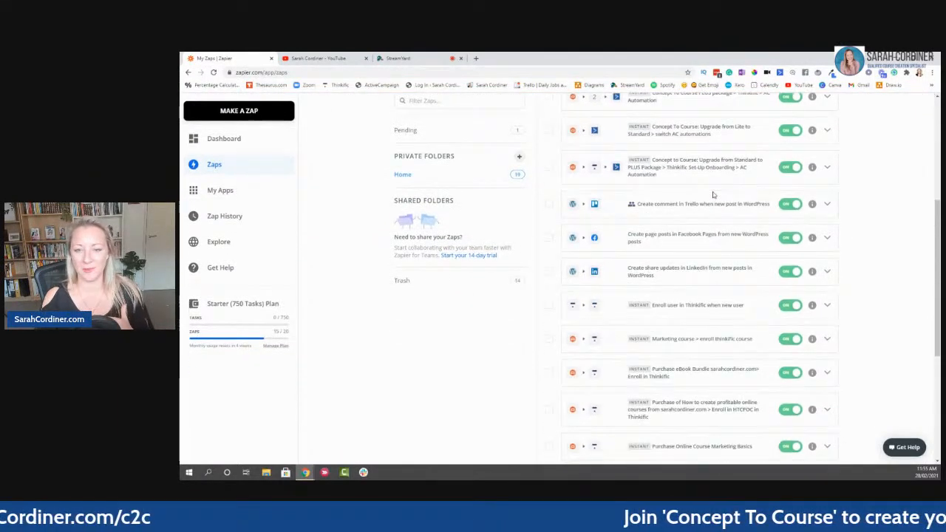
{"action": "scroll", "scroll_direction": "up", "scroll_amount": 3}
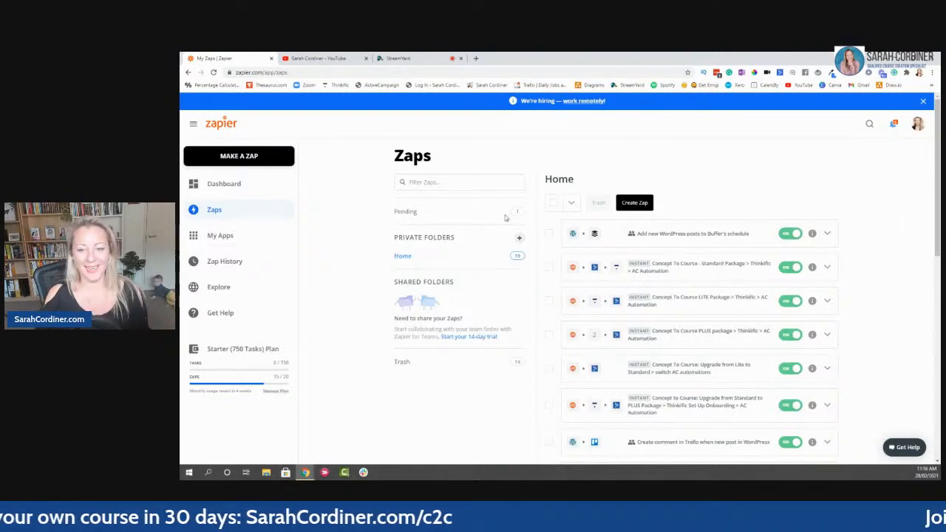
{"action": "scroll", "scroll_direction": "down", "scroll_amount": 3}
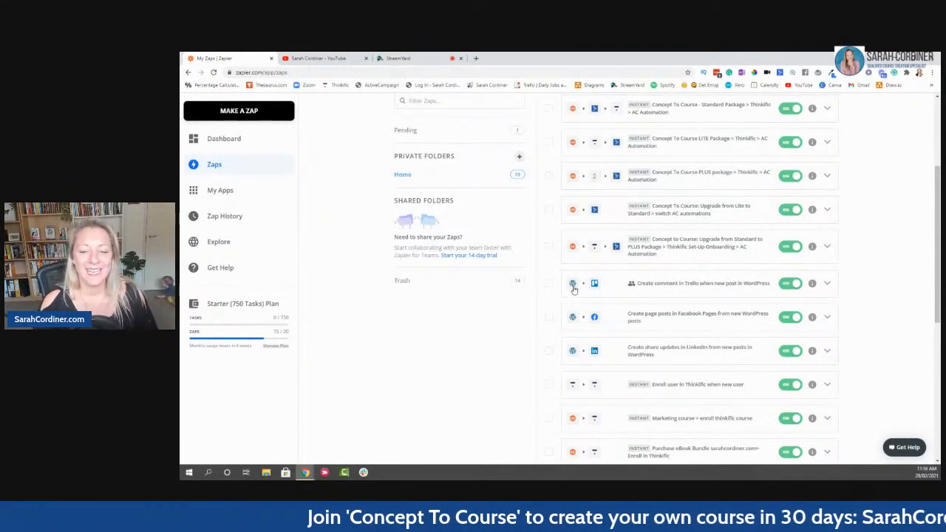
{"action": "scroll", "scroll_direction": "down", "scroll_amount": 3}
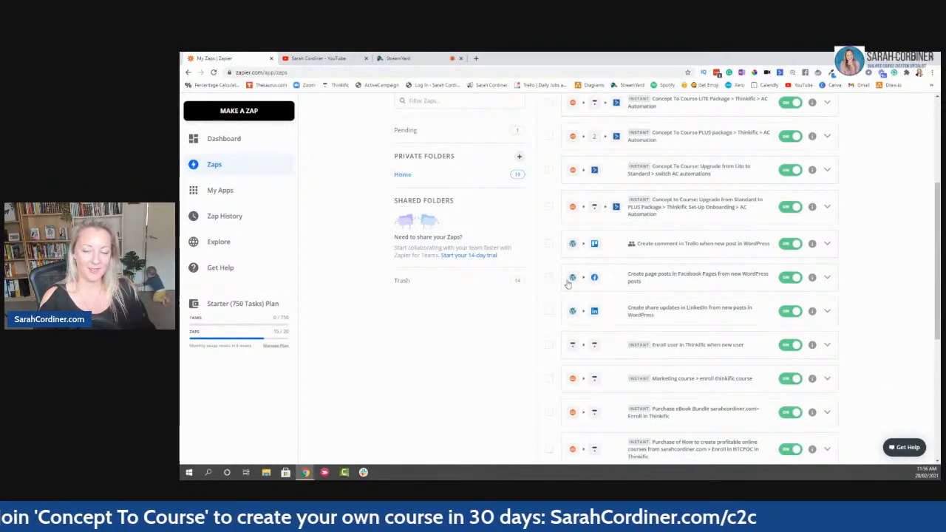
{"action": "mouse_move", "coordinate": [598, 281]}
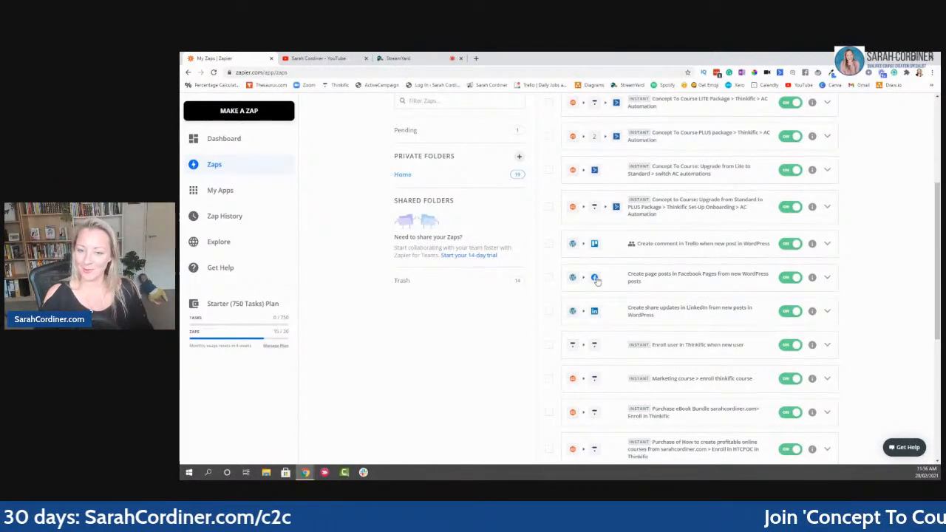
{"action": "scroll", "scroll_direction": "down", "scroll_amount": 3}
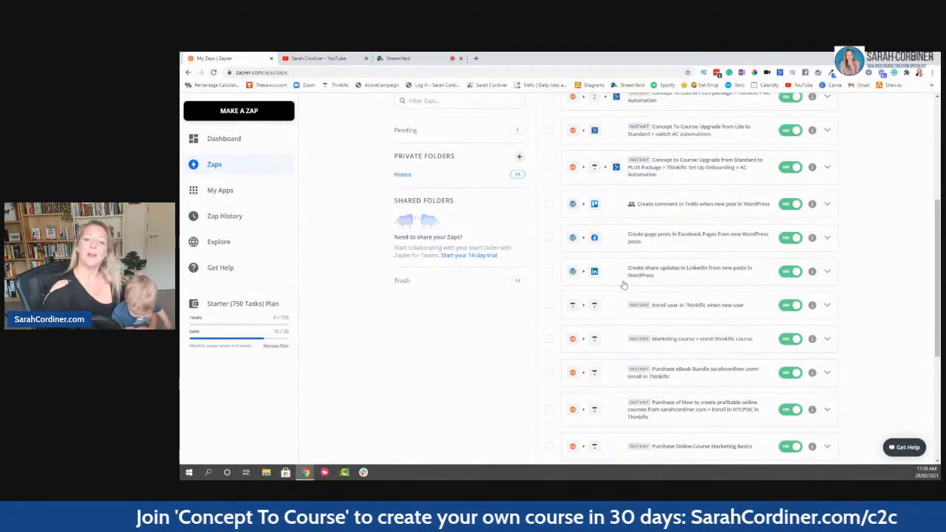
{"action": "scroll", "scroll_direction": "up", "scroll_amount": 3}
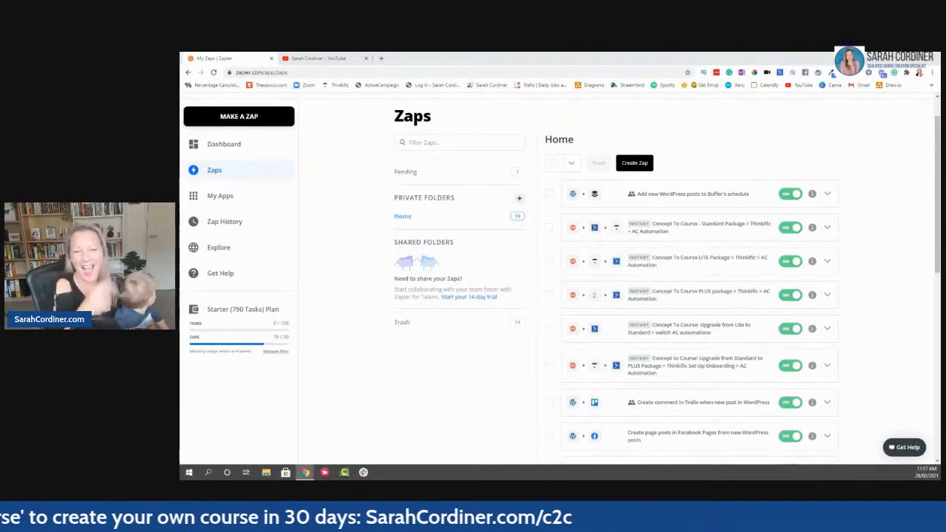
{"action": "mouse_move", "coordinate": [363, 242]}
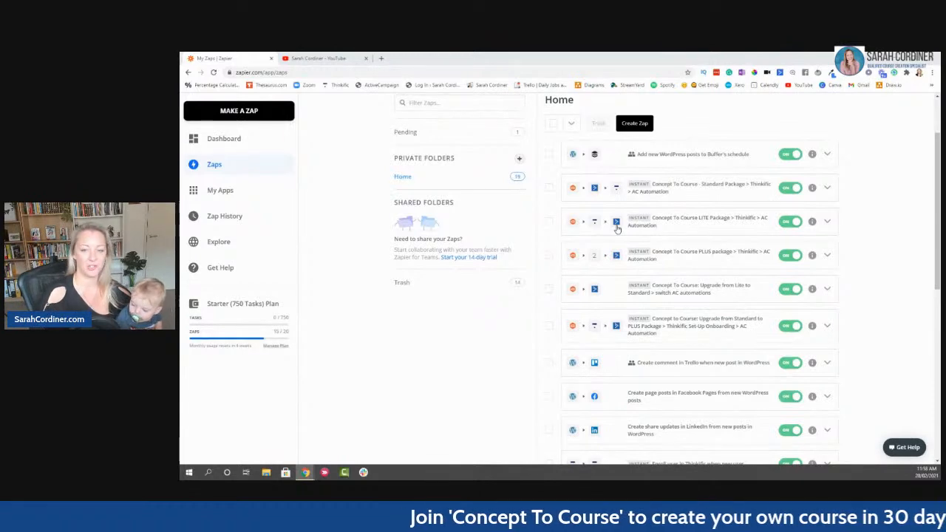
{"action": "scroll", "scroll_direction": "up", "scroll_amount": 3}
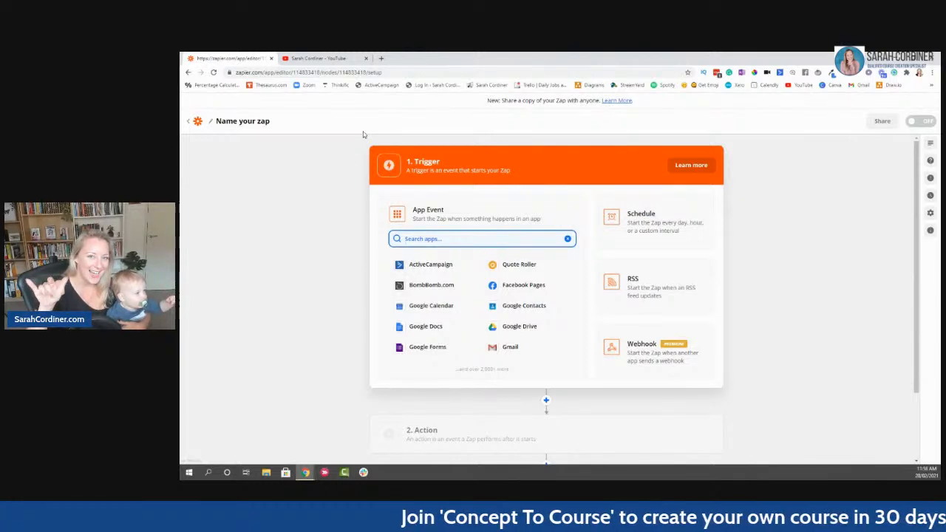
{"action": "mouse_move", "coordinate": [340, 239]}
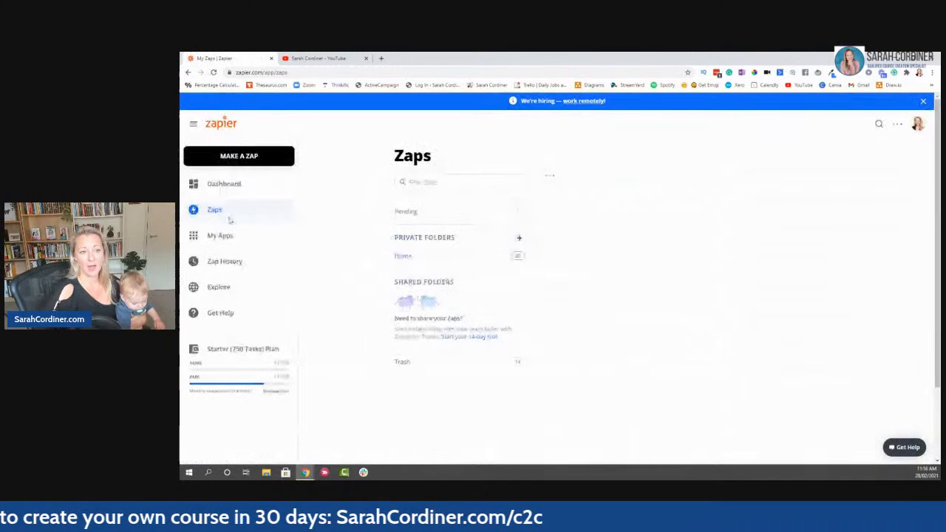
{"action": "left_click", "coordinate": [402, 256]}
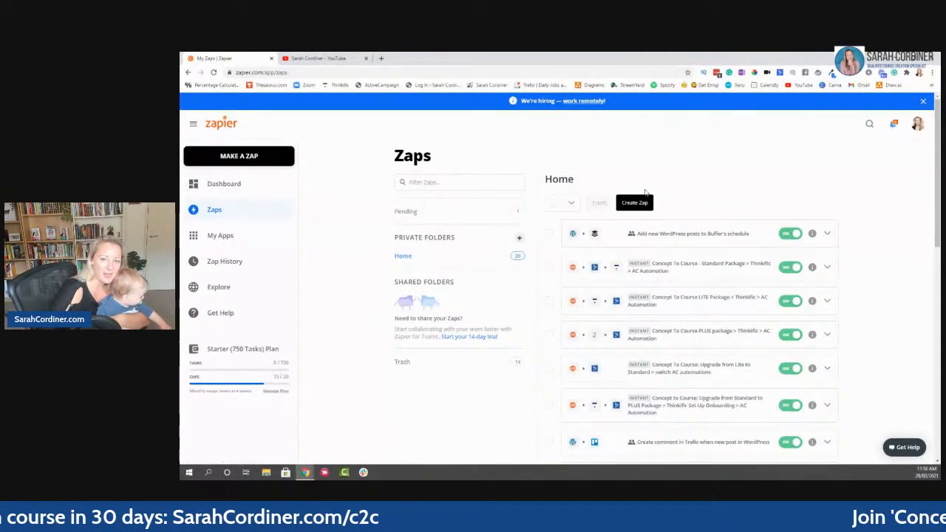
{"action": "left_click", "coordinate": [634, 203]}
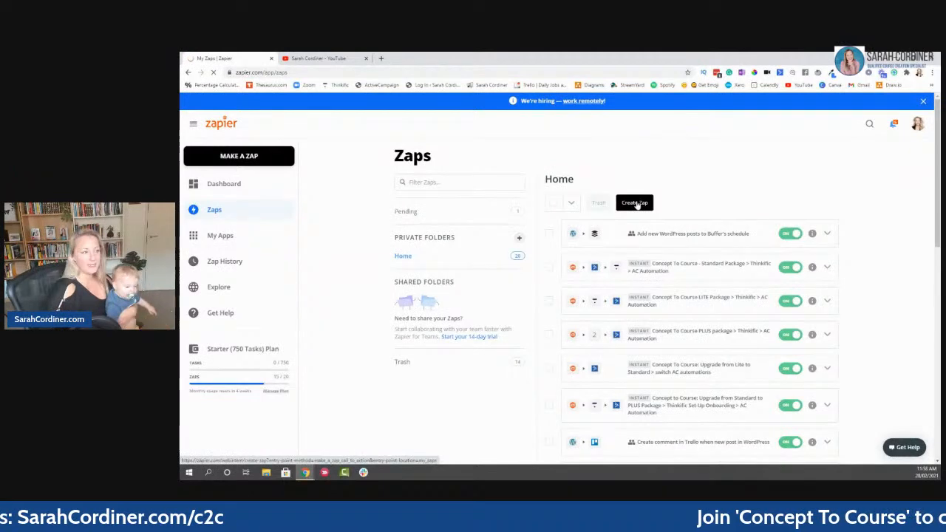
{"action": "left_click", "coordinate": [633, 203]}
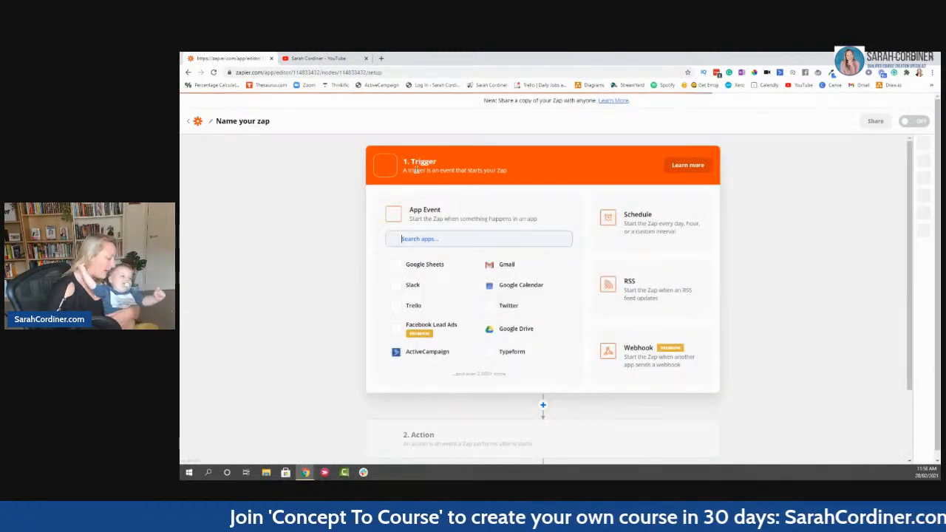
Step: Search 'facebook' and choose Facebook Pages as the trigger app
{"action": "left_click", "coordinate": [479, 238]}
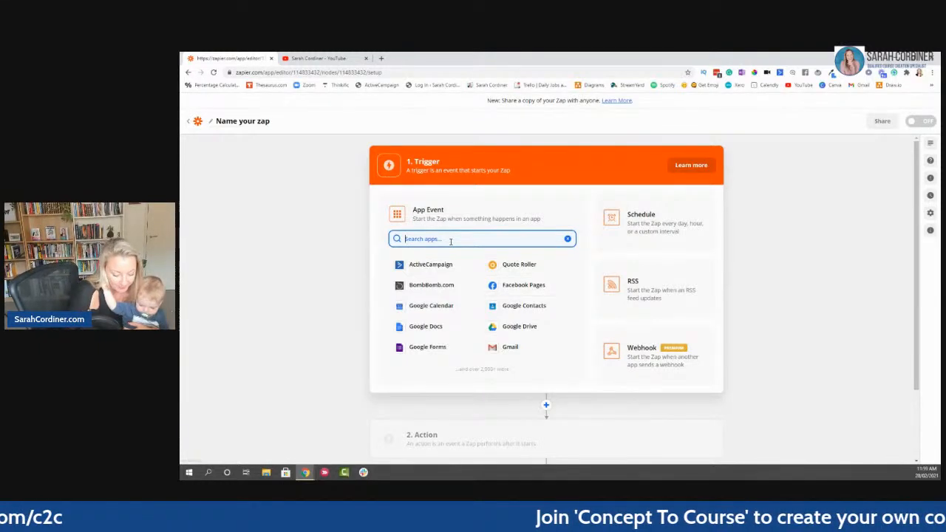
{"action": "type", "text": "facebook"}
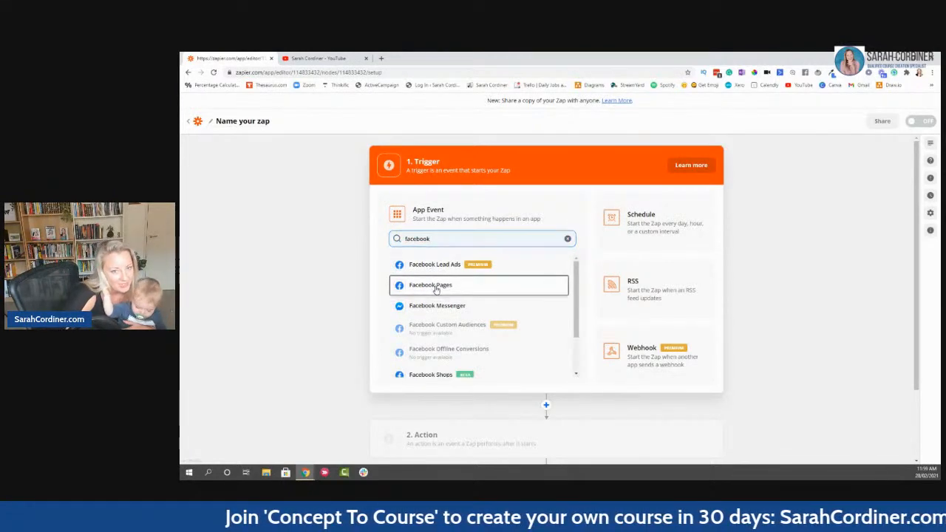
{"action": "left_click", "coordinate": [430, 284]}
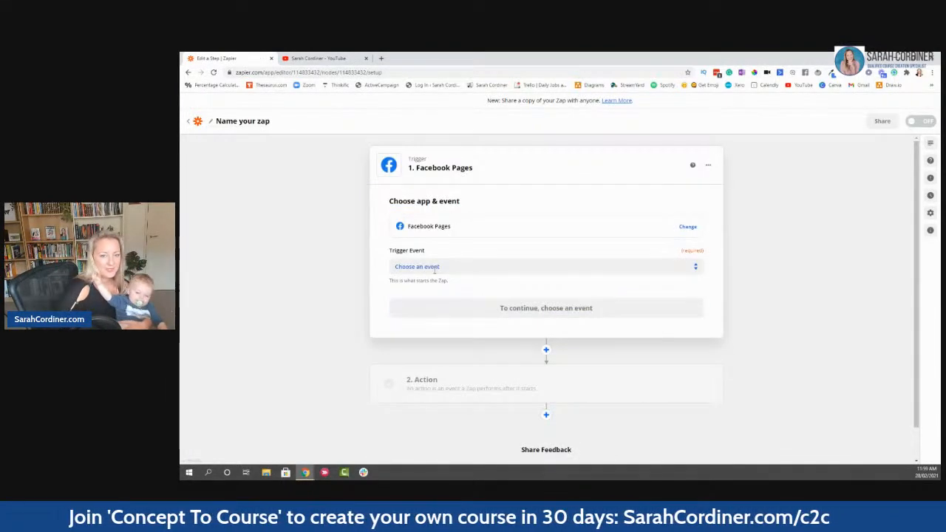
Step: Make New Post to Your Timeline the trigger event and continue
{"action": "left_click", "coordinate": [545, 266]}
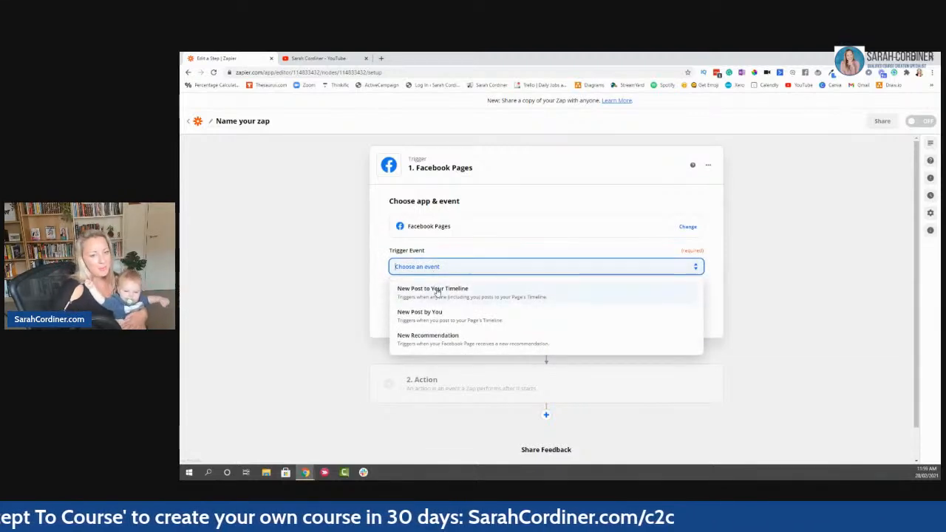
{"action": "left_click", "coordinate": [431, 288]}
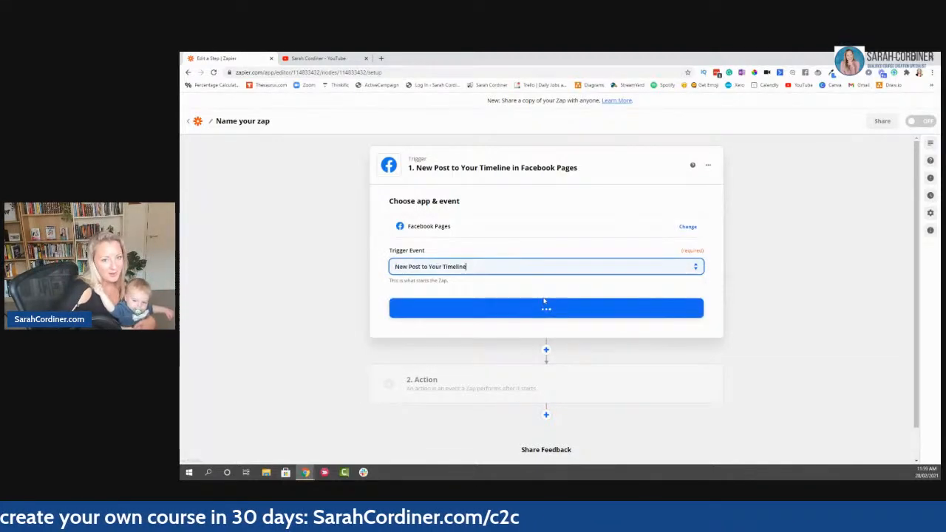
{"action": "mouse_move", "coordinate": [547, 309]}
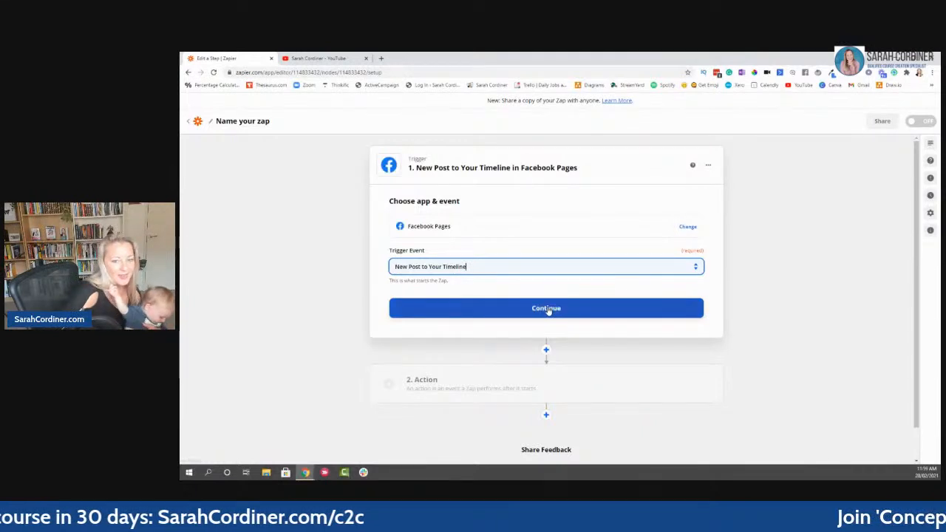
{"action": "left_click", "coordinate": [547, 309]}
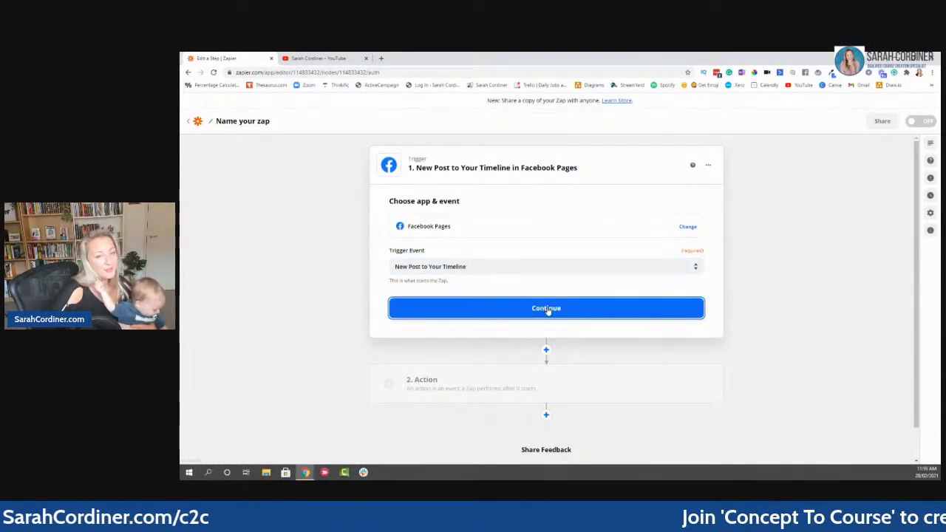
{"action": "left_click", "coordinate": [546, 309]}
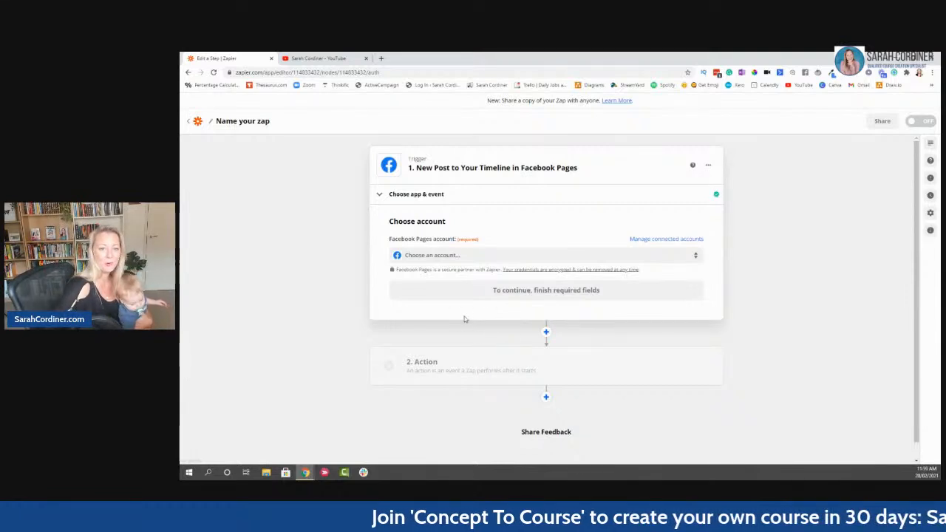
Step: Use the existing Facebook Pages account and pick the page to watch for posts
{"action": "left_click", "coordinate": [546, 255]}
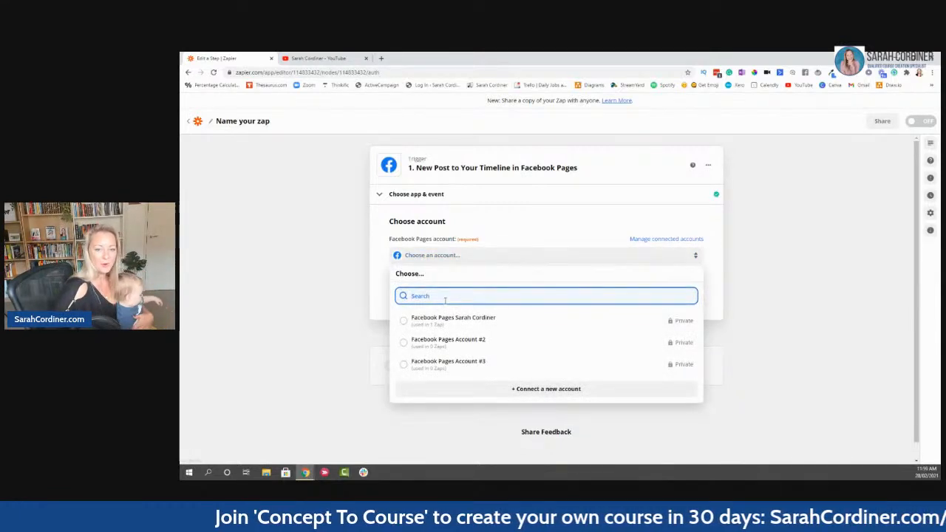
{"action": "left_click", "coordinate": [452, 319]}
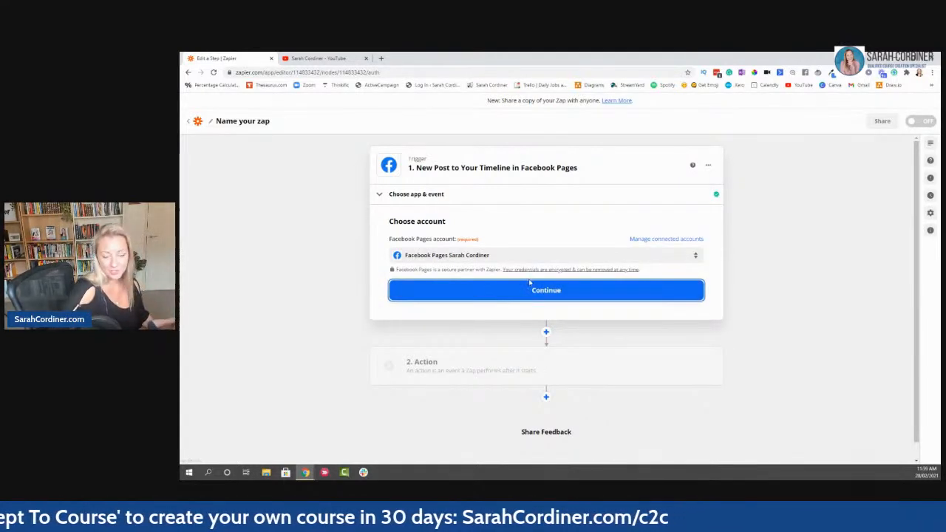
{"action": "left_click", "coordinate": [546, 289]}
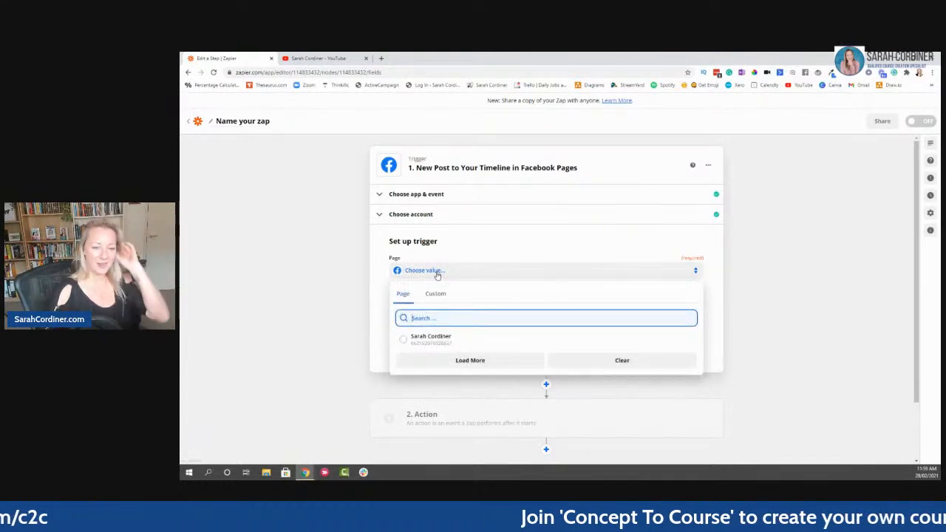
{"action": "left_click", "coordinate": [432, 339]}
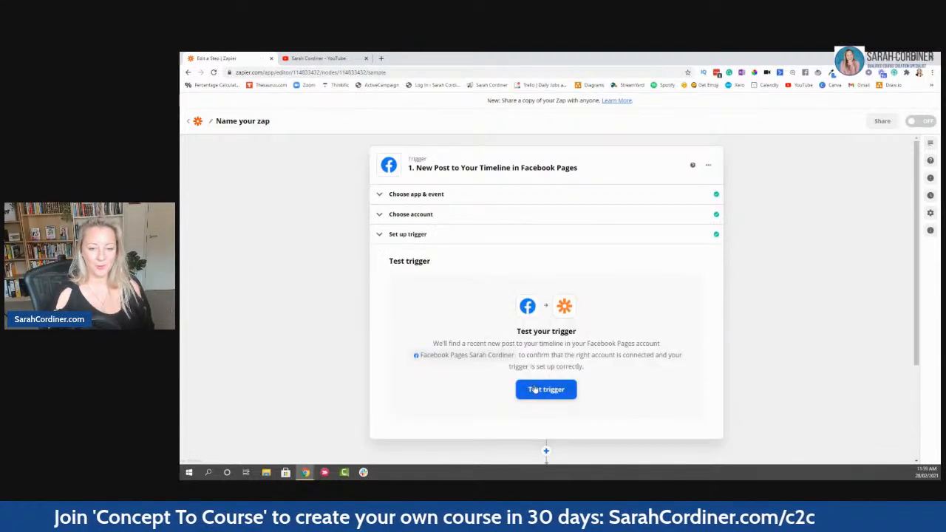
Step: Test the trigger, accept the recent post it finds and continue
{"action": "left_click", "coordinate": [545, 391]}
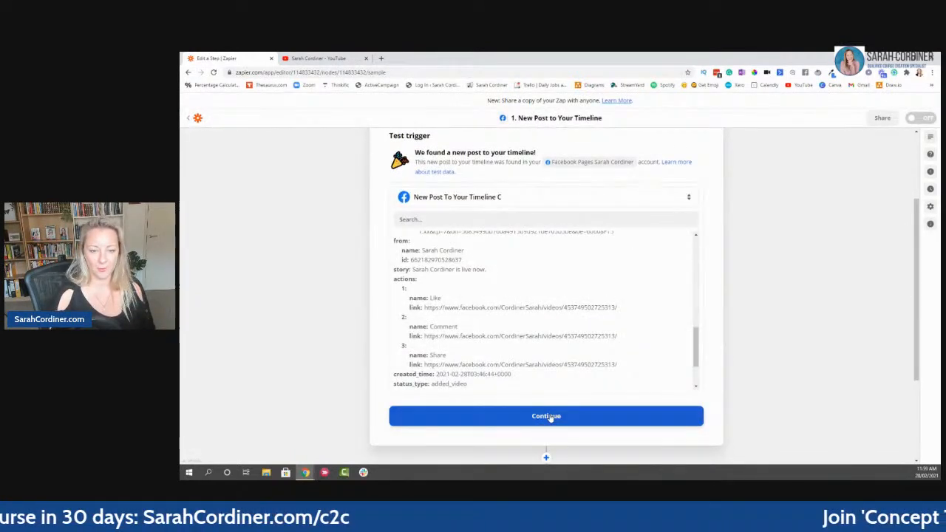
{"action": "left_click", "coordinate": [545, 416]}
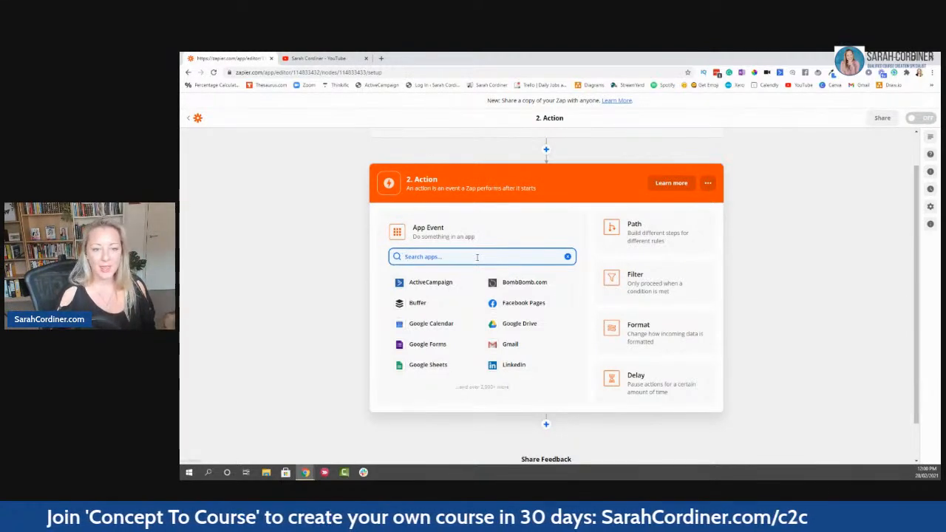
Step: Search 'twitter', choose Twitter as the action app with Create Tweet as the event
{"action": "type", "text": "twitter"}
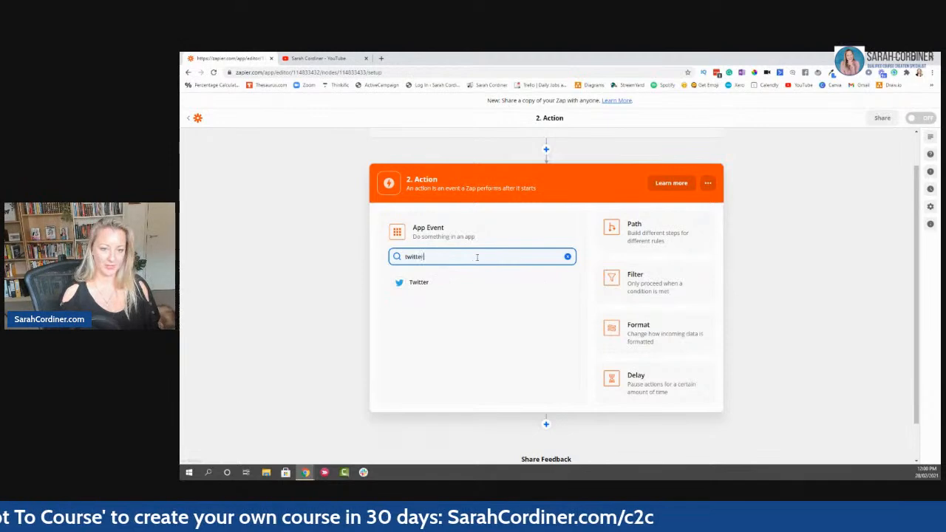
{"action": "left_click", "coordinate": [418, 282]}
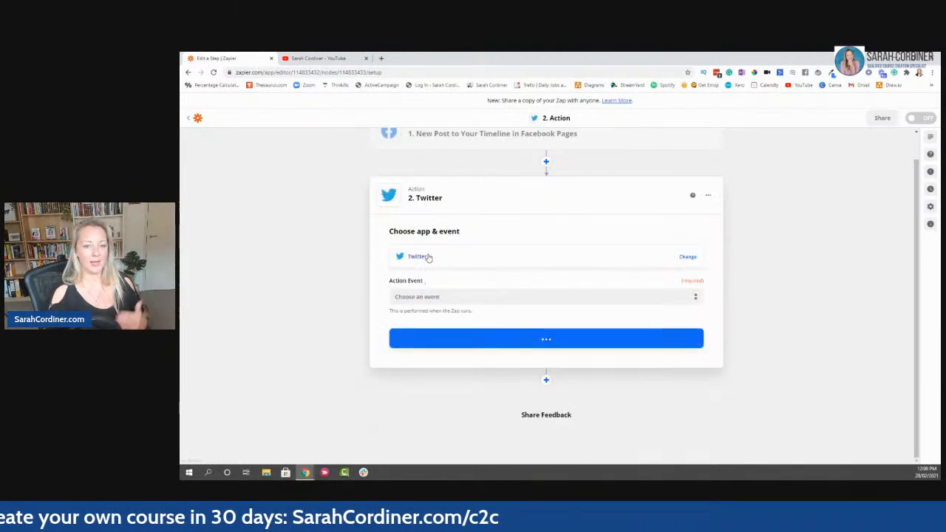
{"action": "left_click", "coordinate": [688, 258]}
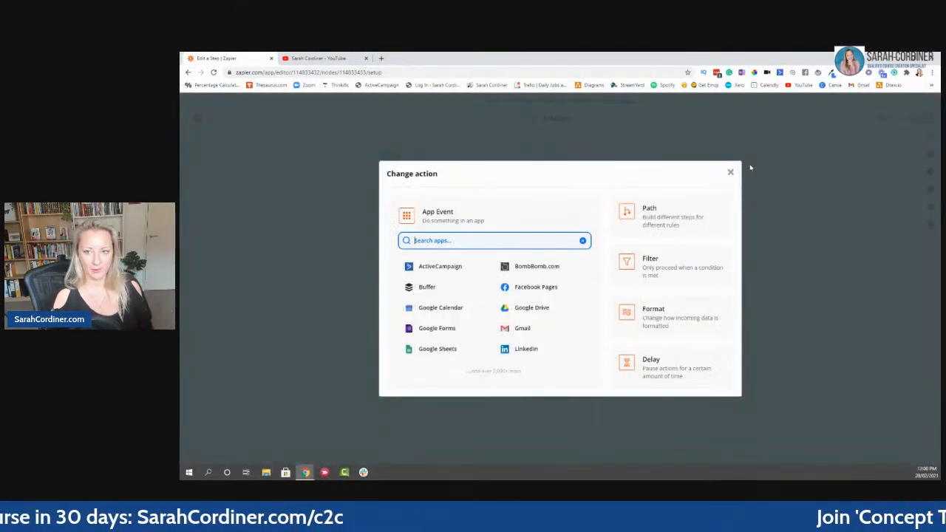
{"action": "left_click", "coordinate": [730, 172]}
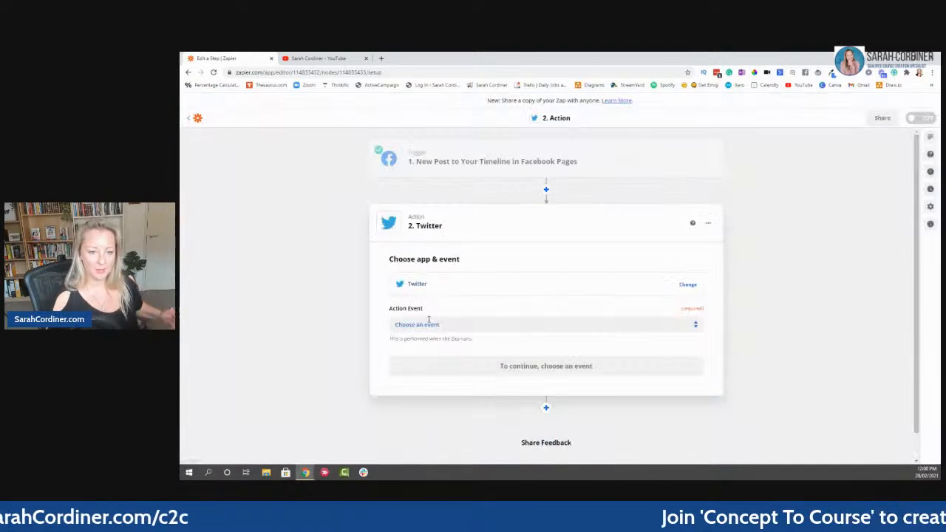
{"action": "left_click", "coordinate": [545, 325]}
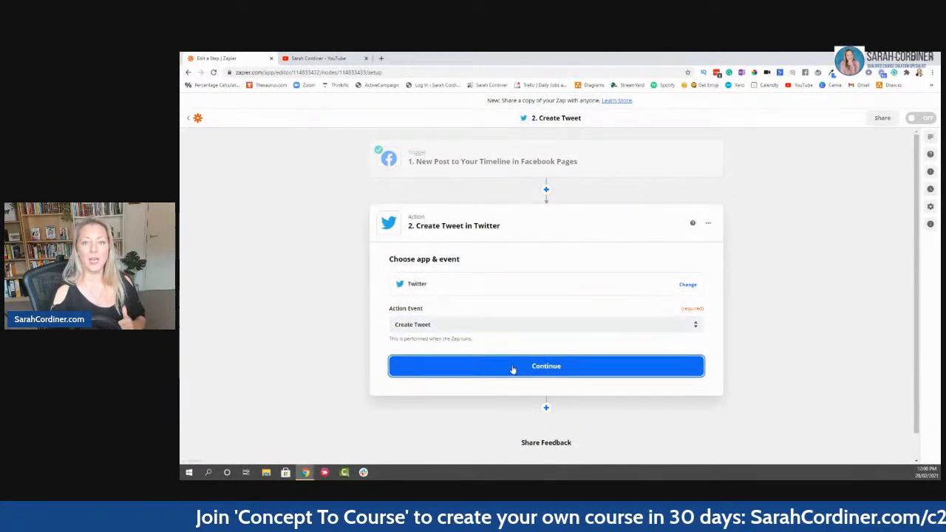
{"action": "left_click", "coordinate": [547, 367]}
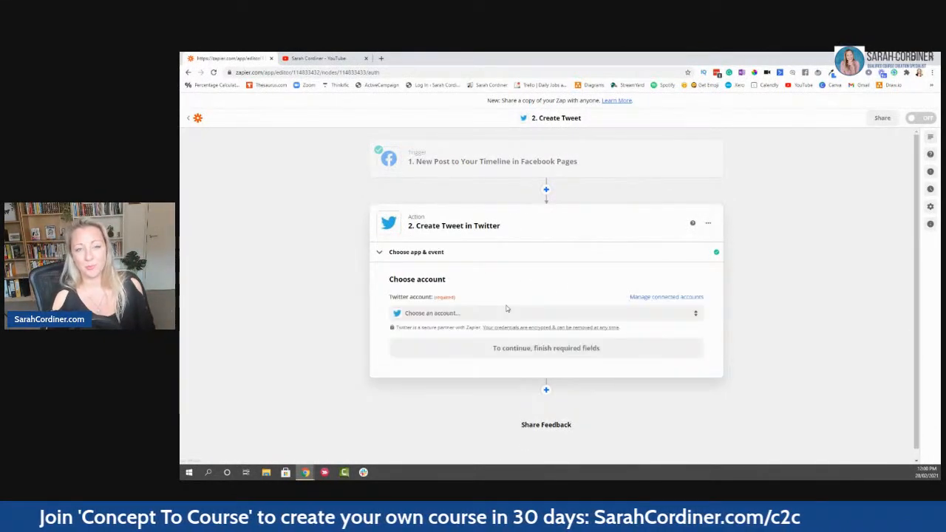
Step: Select the connected Twitter account and continue to the tweet setup
{"action": "left_click", "coordinate": [545, 313]}
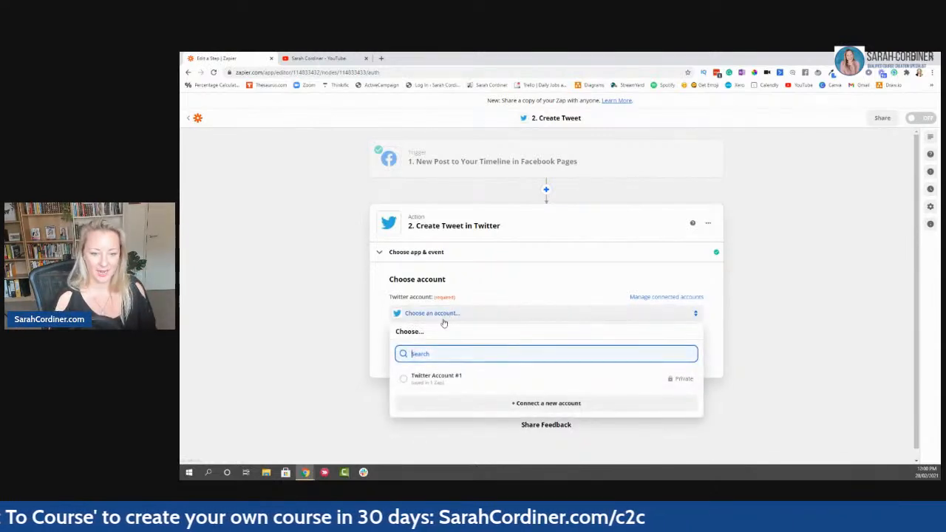
{"action": "left_click", "coordinate": [436, 378]}
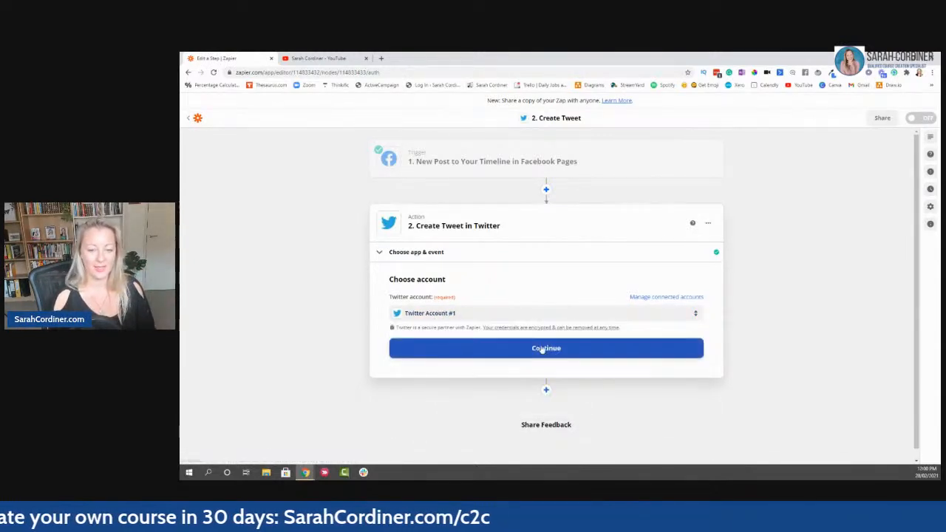
{"action": "left_click", "coordinate": [547, 349]}
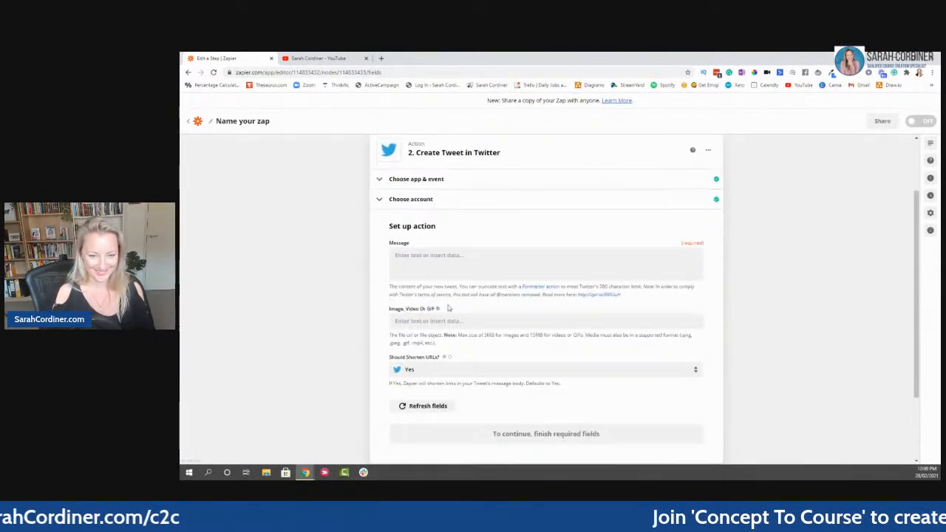
Step: Compose the message as the Facebook post's Link followed by 'Come follow me on Facebook', then continue
{"action": "left_click", "coordinate": [545, 263]}
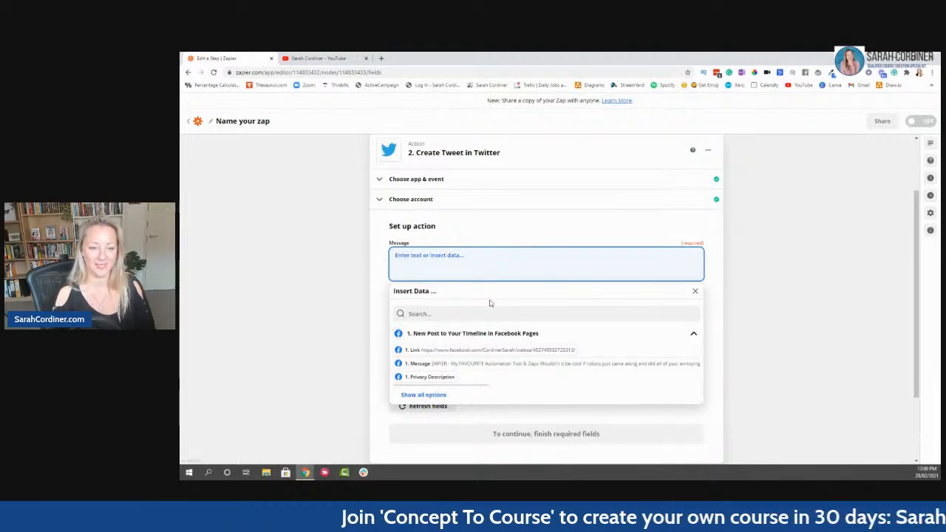
{"action": "left_click", "coordinate": [481, 349]}
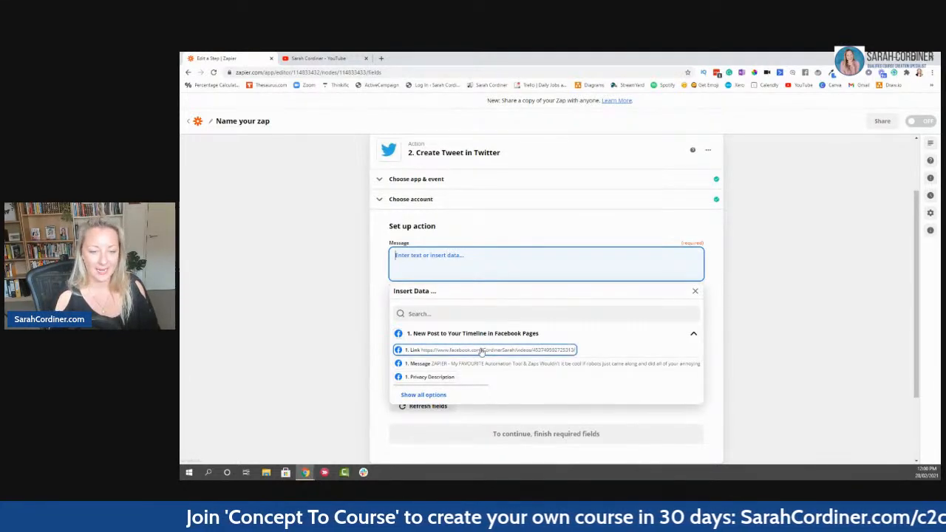
{"action": "left_click", "coordinate": [473, 349]}
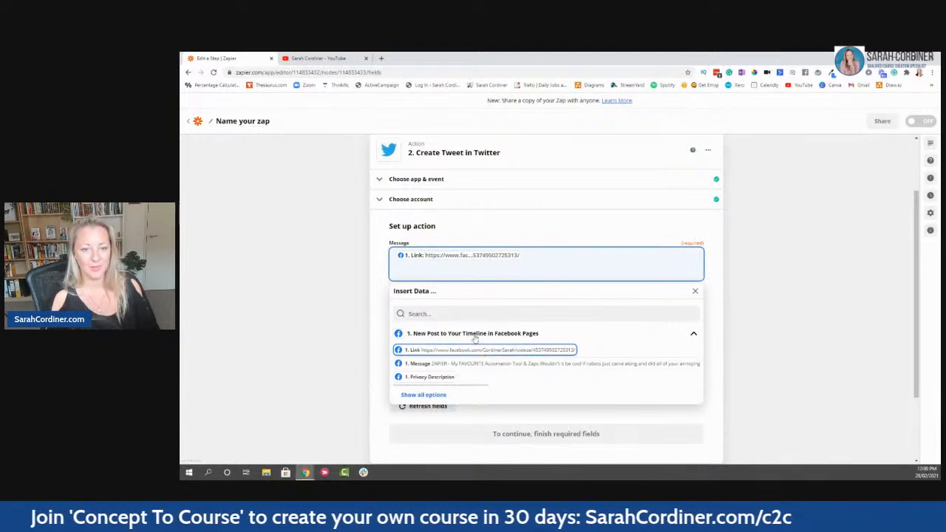
{"action": "left_click", "coordinate": [473, 349]}
{"action": "type", "text": " Come follo"}
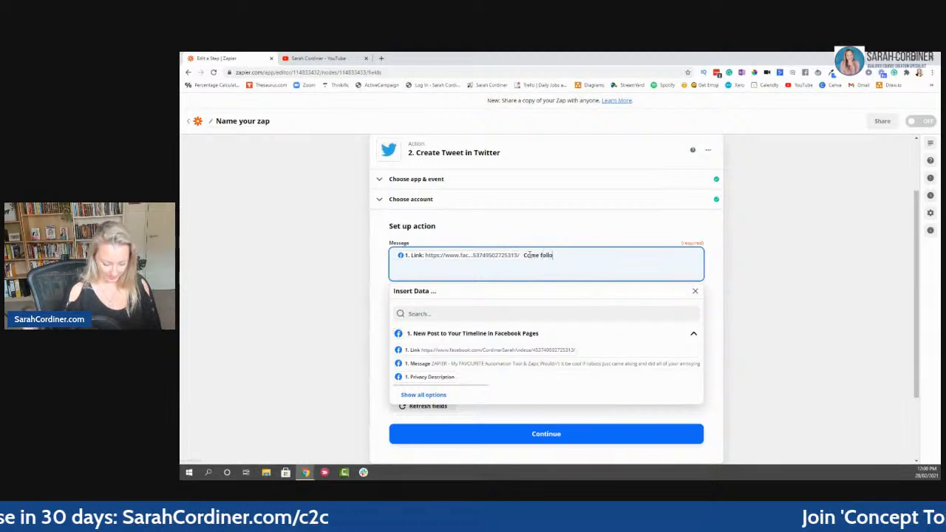
{"action": "type", "text": "w me on Facebook!"}
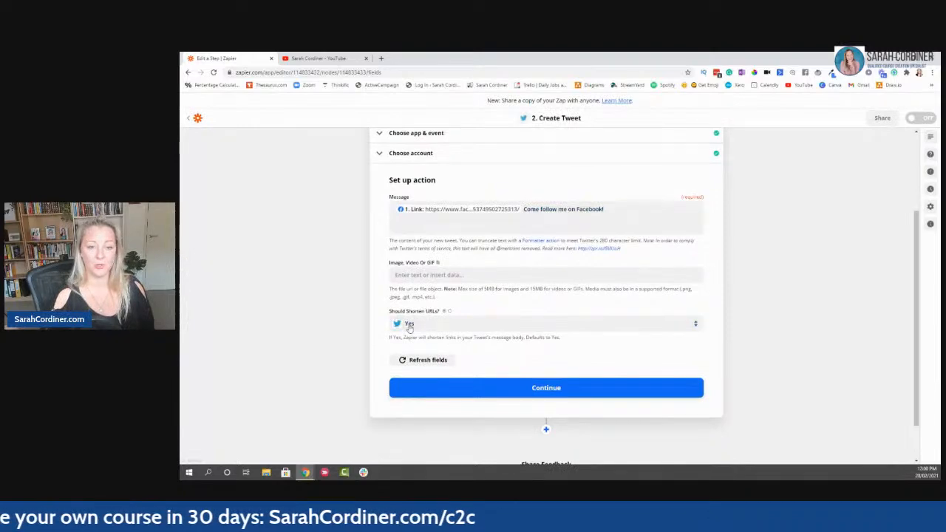
{"action": "left_click", "coordinate": [545, 388]}
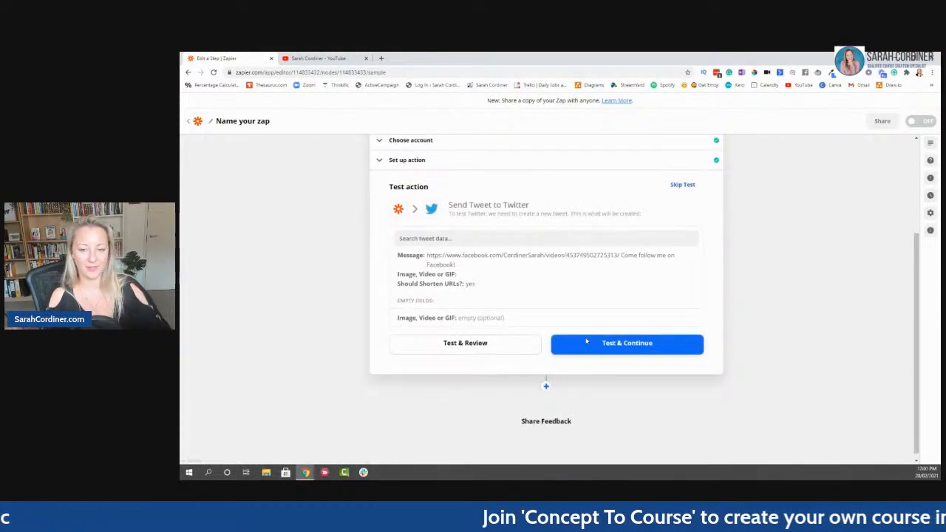
Step: Send a test tweet, turn the Zap on and dismiss the share-a-copy offer
{"action": "left_click", "coordinate": [627, 343]}
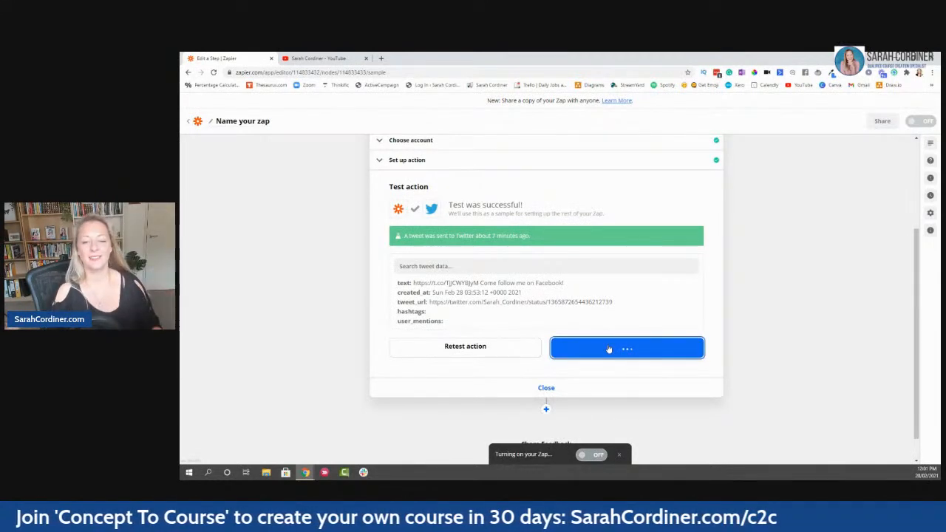
{"action": "left_click", "coordinate": [627, 349]}
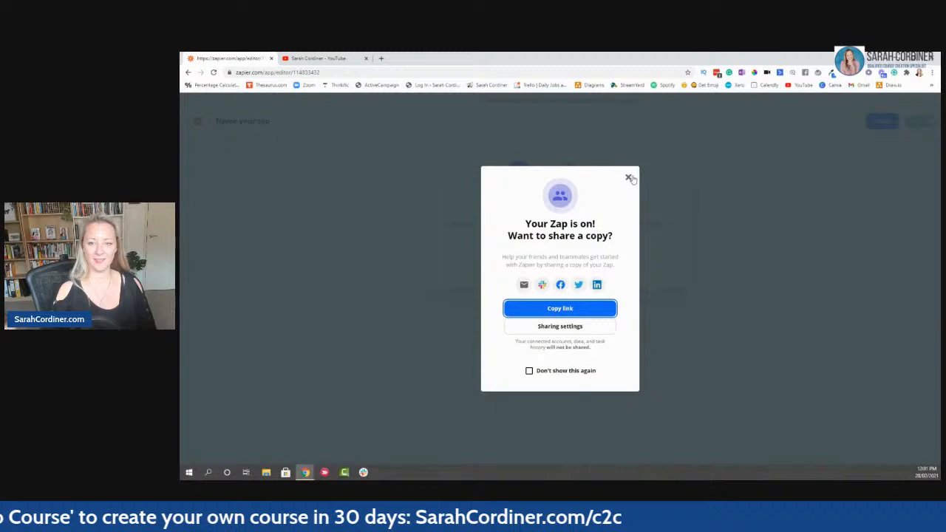
{"action": "left_click", "coordinate": [630, 179]}
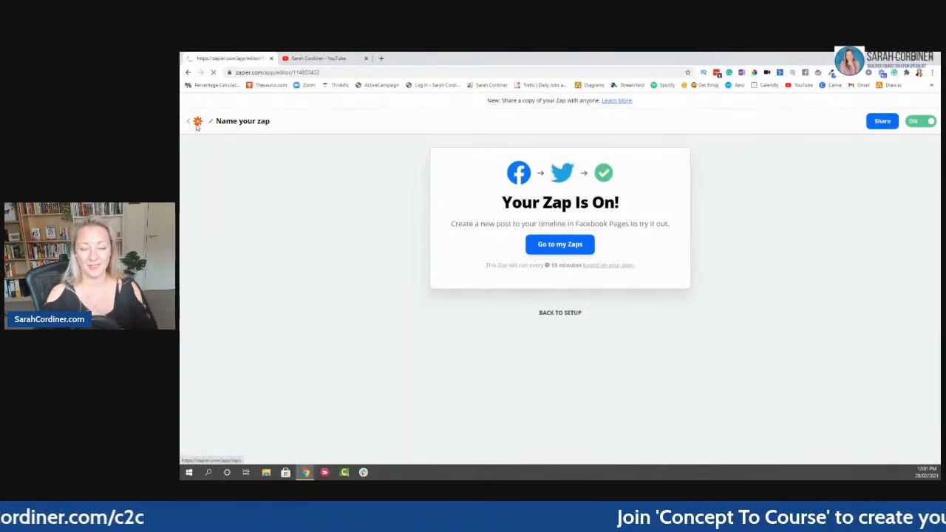
Step: Return to the Zaps dashboard and show the Home folder's list of Zaps
{"action": "left_click", "coordinate": [559, 244]}
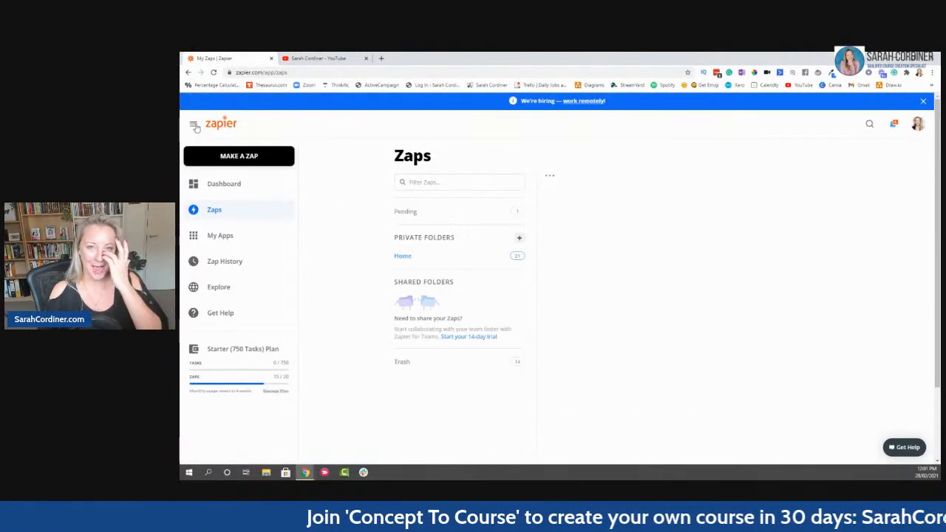
{"action": "left_click", "coordinate": [402, 255]}
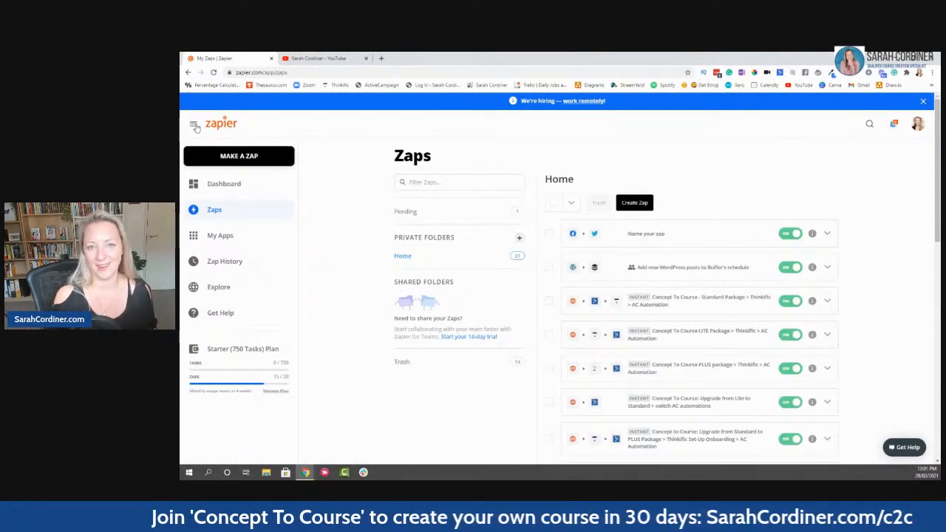